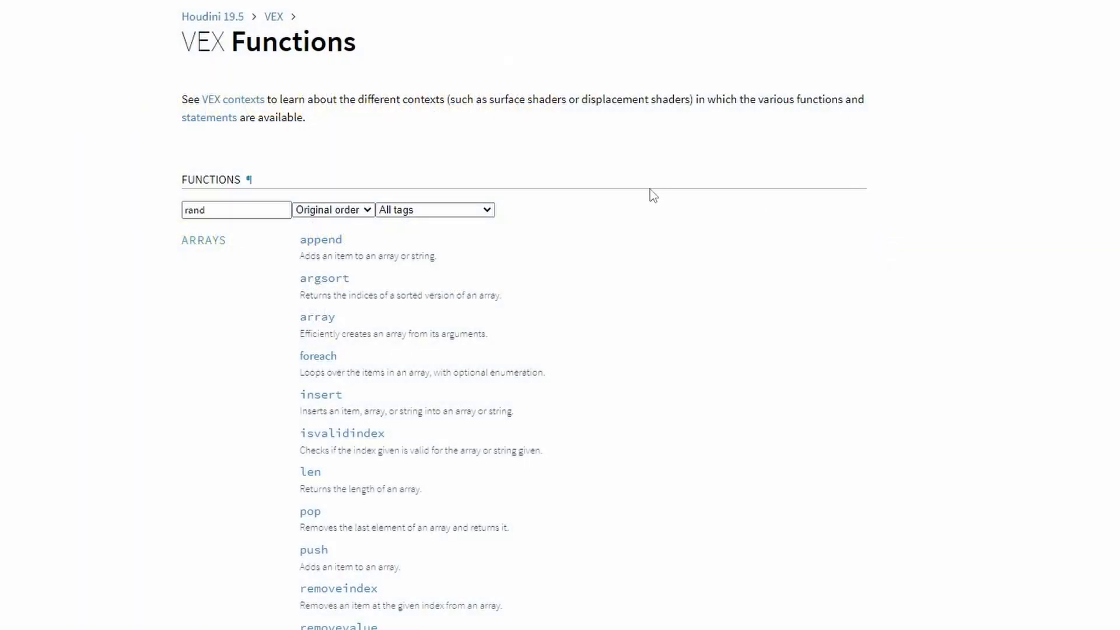
Filter the VEX functions list for 'rand' and go to the rand reference page
{"action": "scroll", "scroll_direction": "down", "scroll_amount": 3}
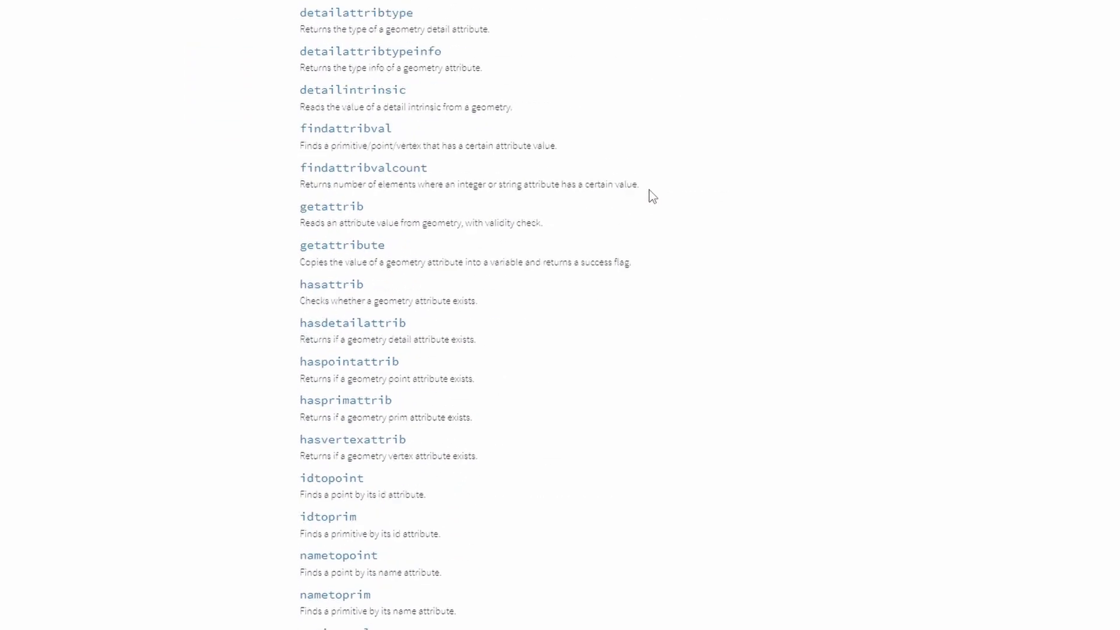
{"action": "scroll", "scroll_direction": "down", "scroll_amount": 3}
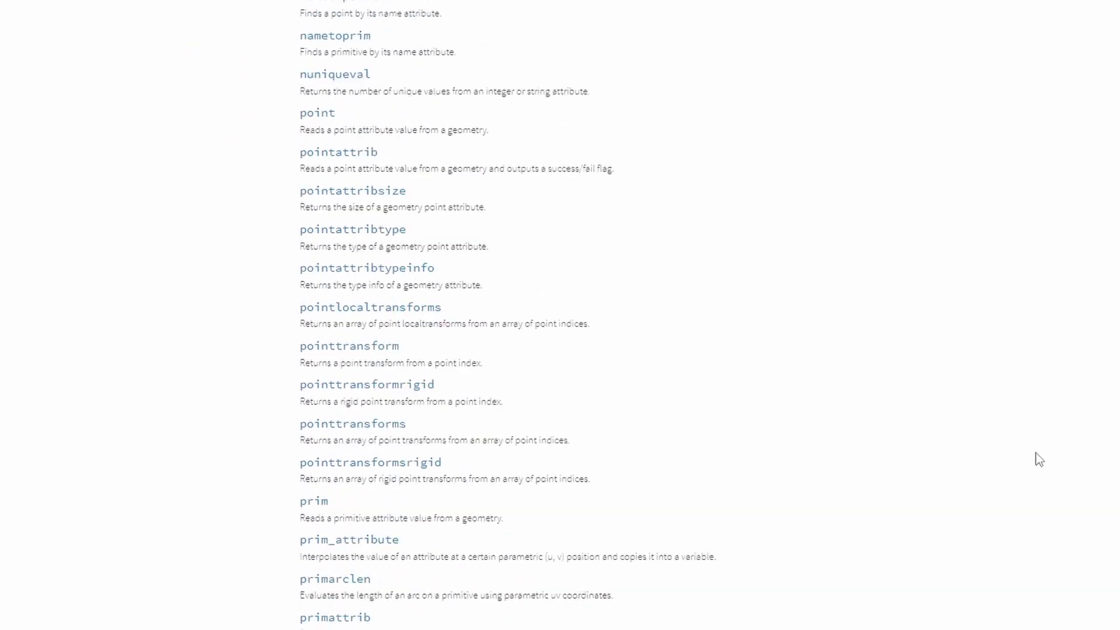
{"action": "type", "text": "rand"}
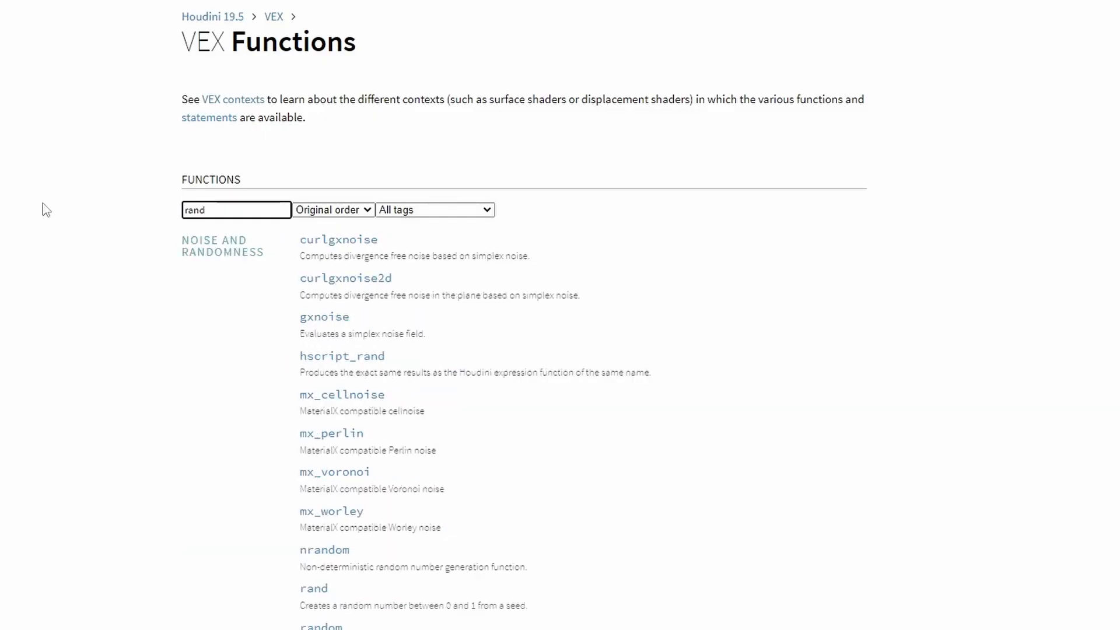
{"action": "scroll", "scroll_direction": "down", "scroll_amount": 3}
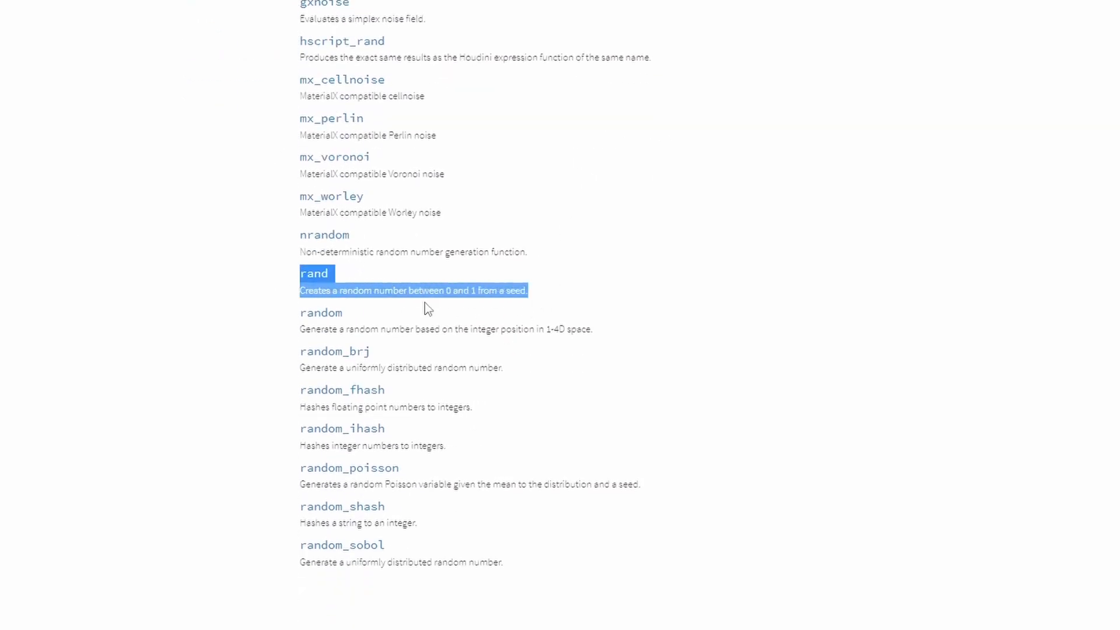
{"action": "left_click", "coordinate": [313, 274]}
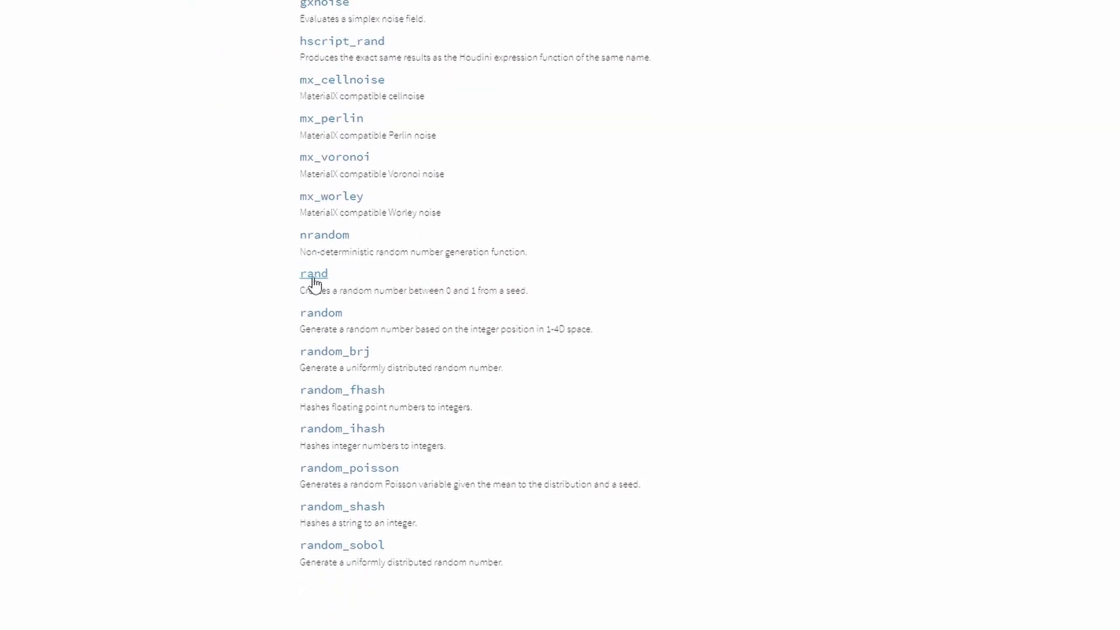
{"action": "left_click", "coordinate": [313, 274]}
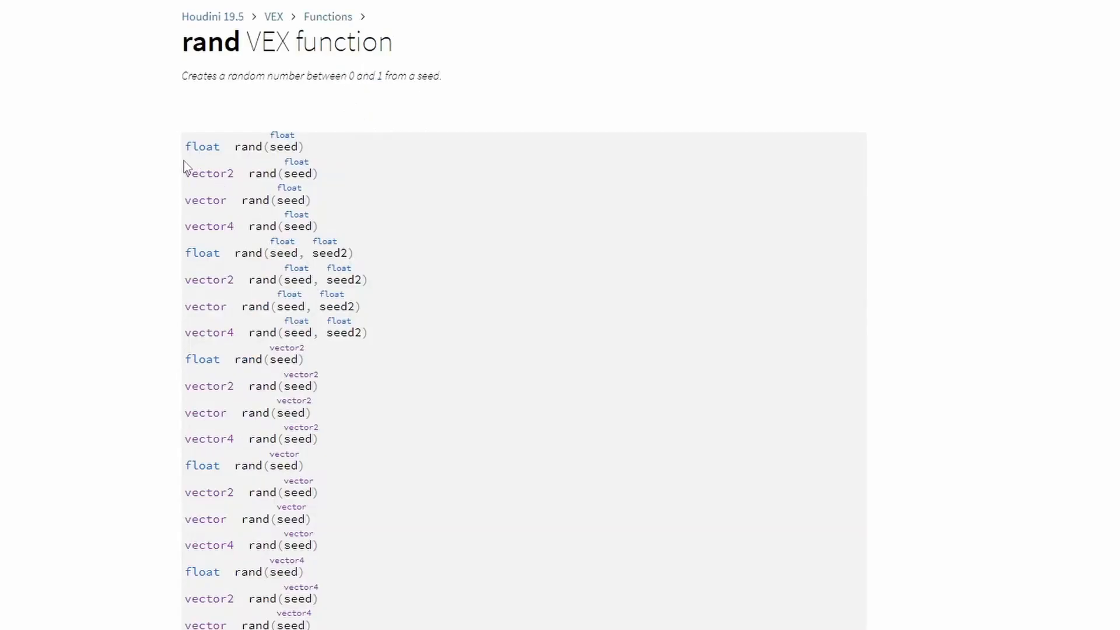
{"action": "mouse_move", "coordinate": [184, 154]}
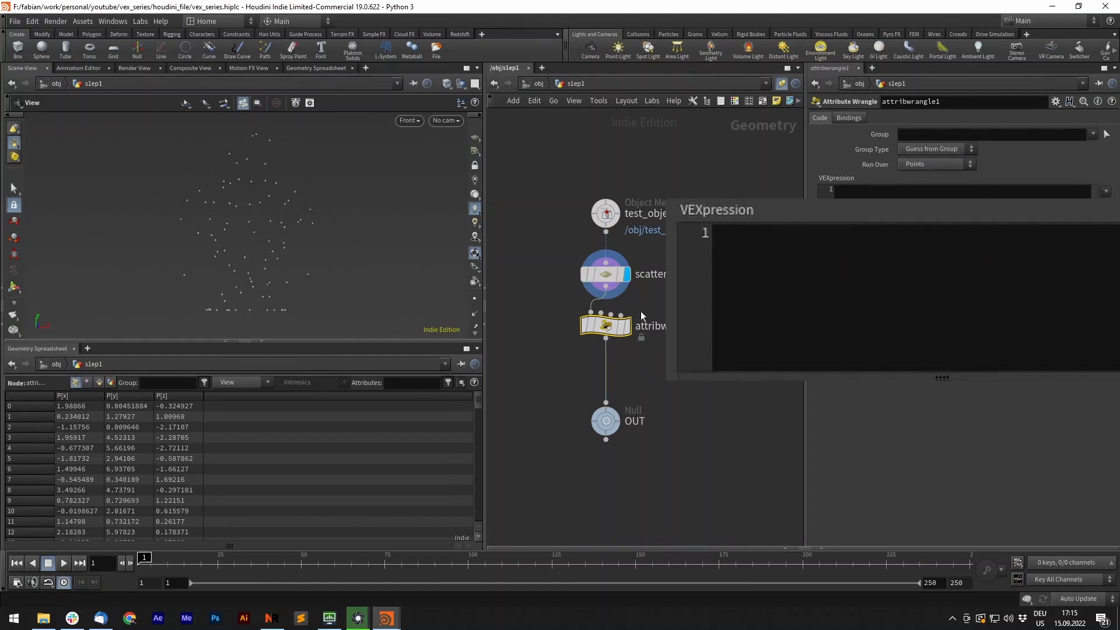
{"action": "type", "text": "f@"}
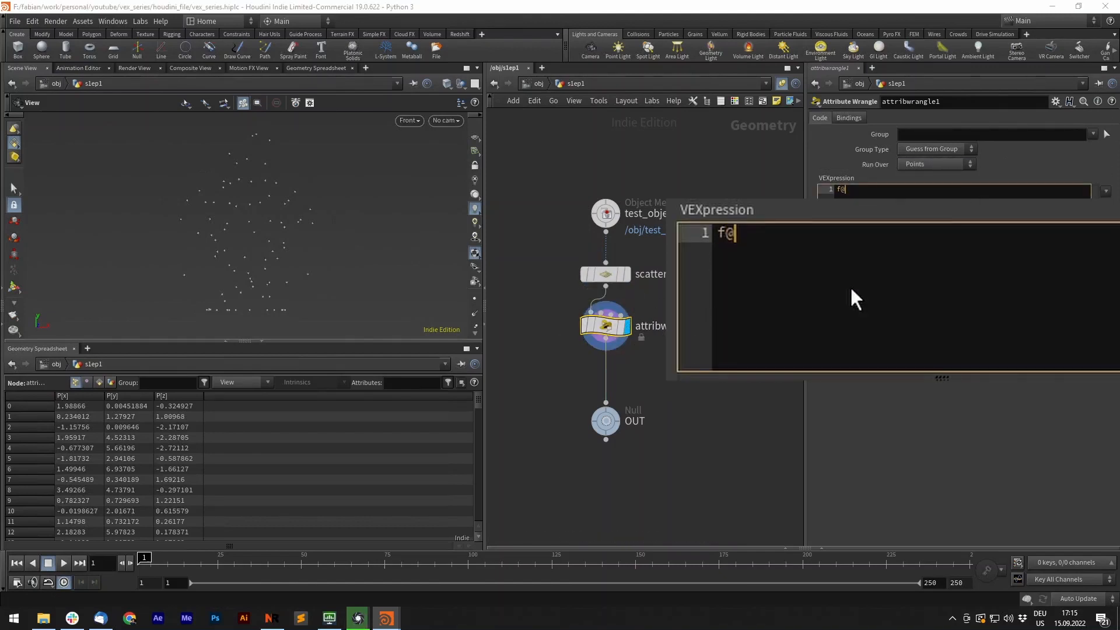
{"action": "type", "text": "pscale"}
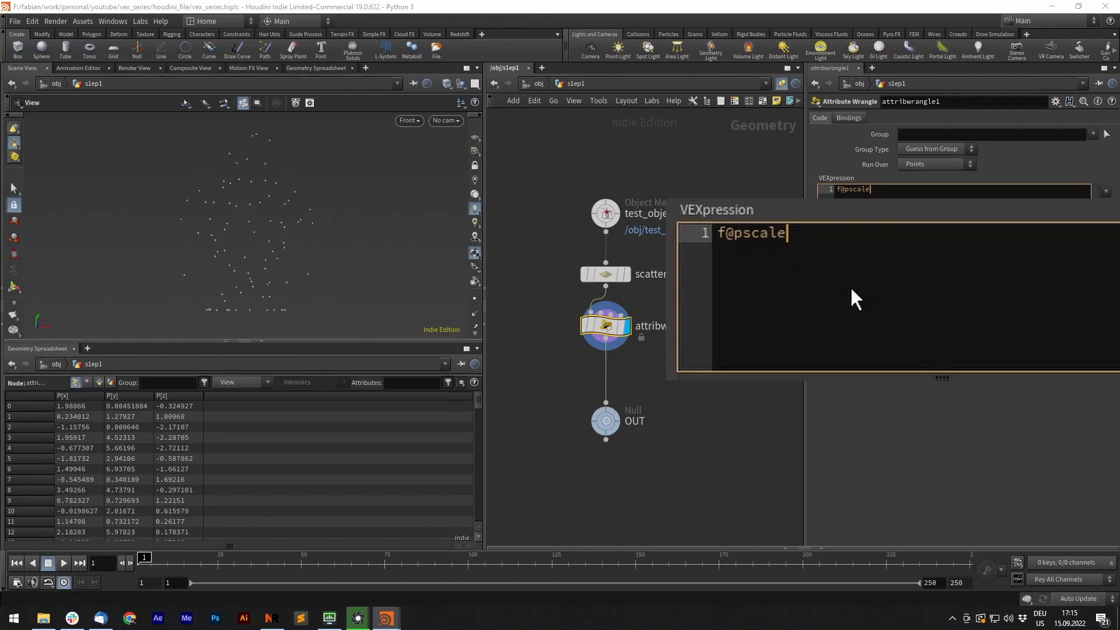
{"action": "type", "text": "= rand(1"}
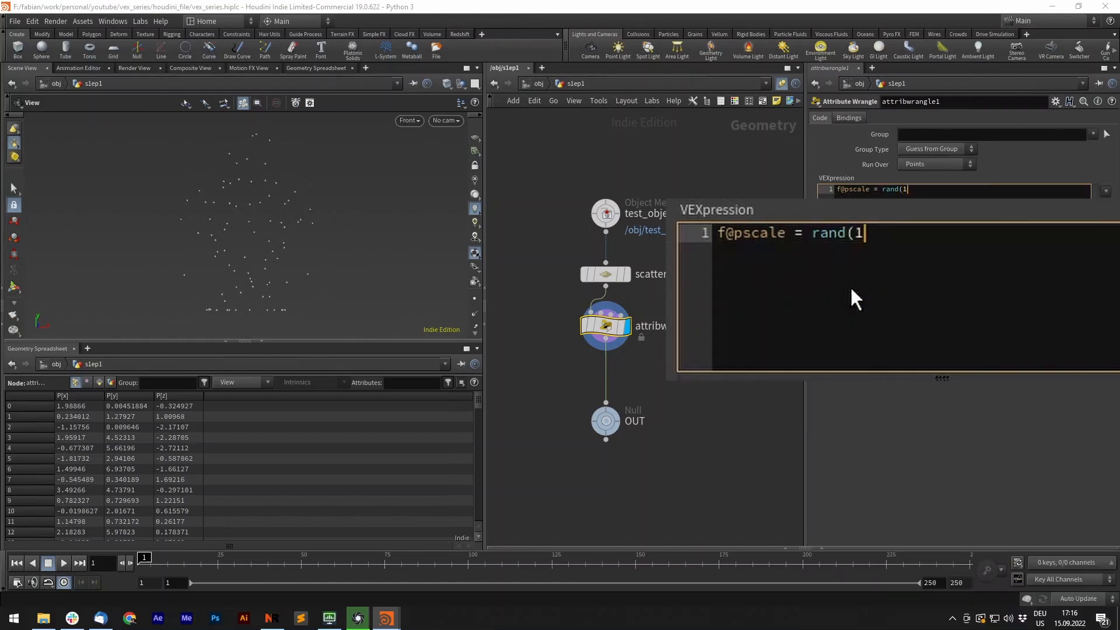
{"action": "type", "text": "2)"}
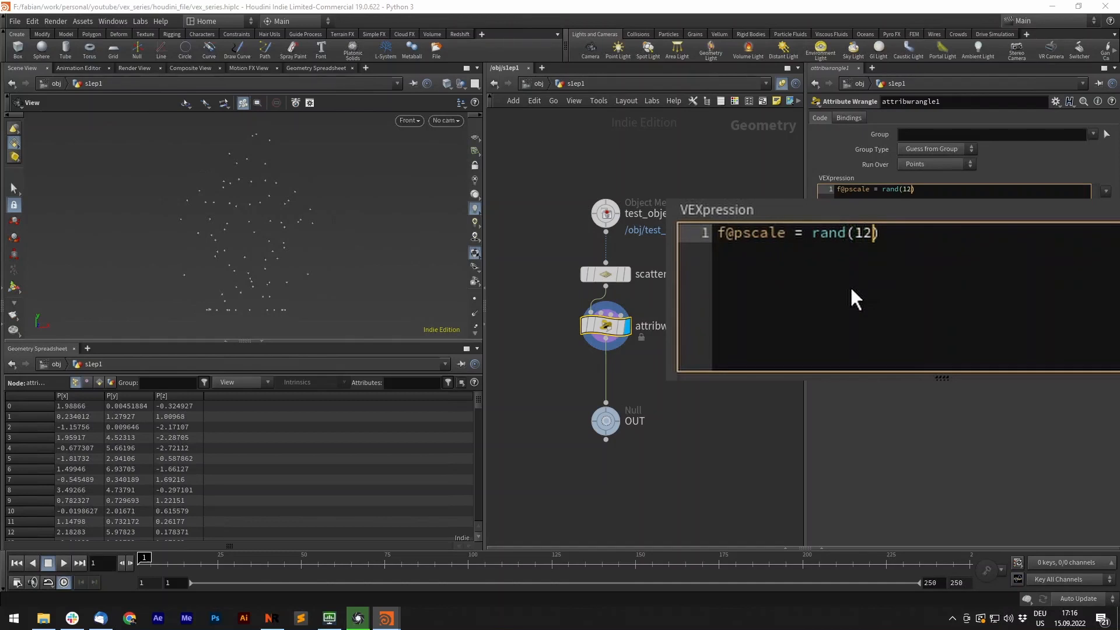
{"action": "key", "text": "Backspace"}
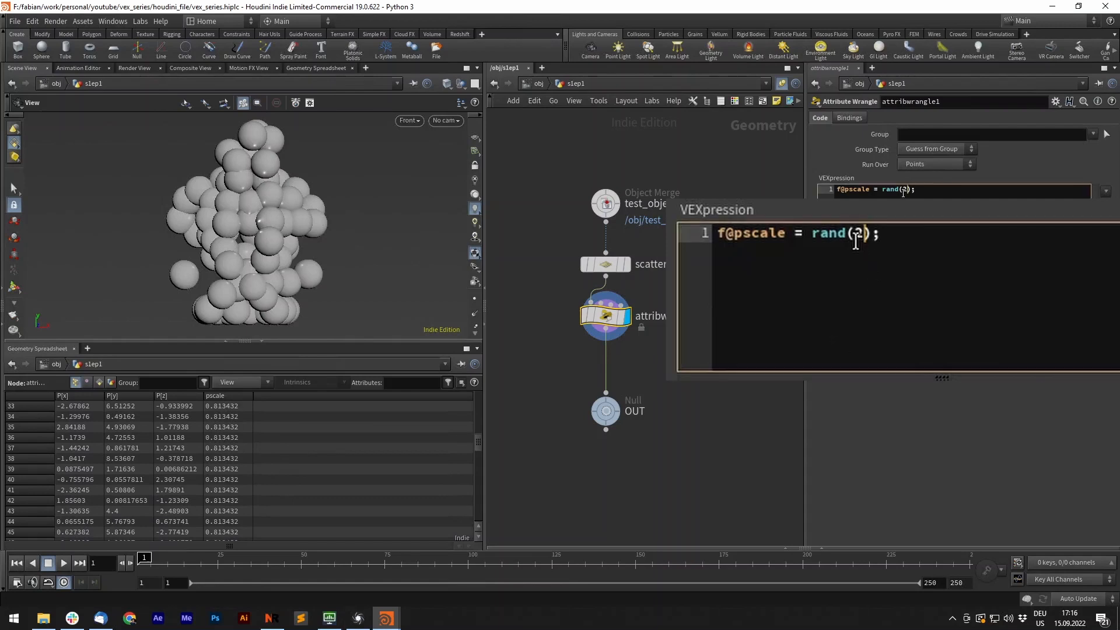
{"action": "type", "text": "@ptnum"}
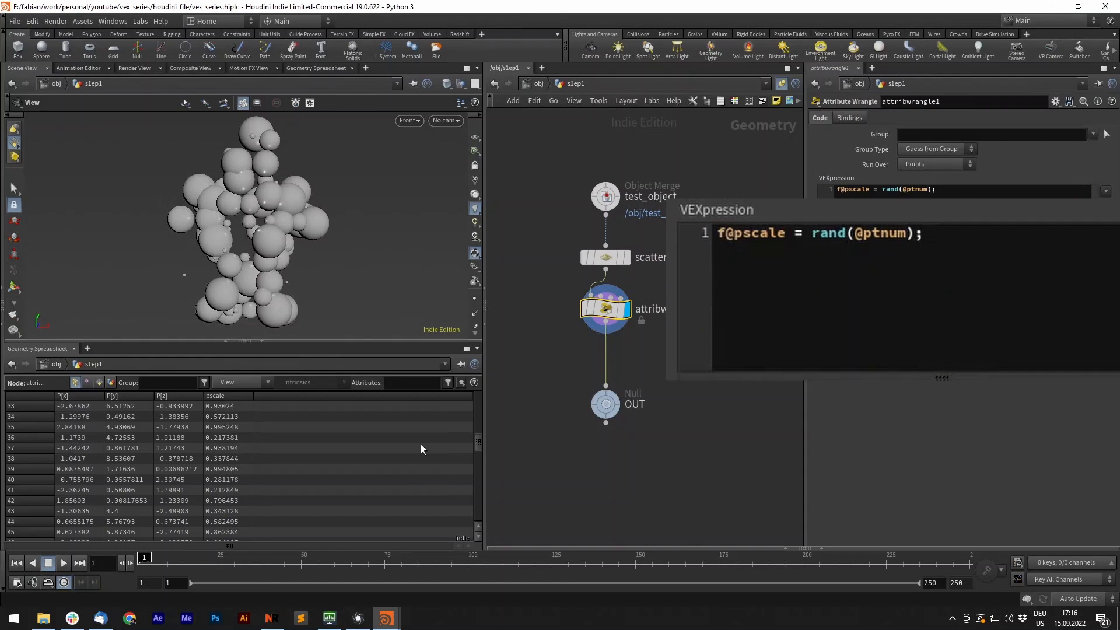
{"action": "scroll", "scroll_direction": "down", "scroll_amount": 3}
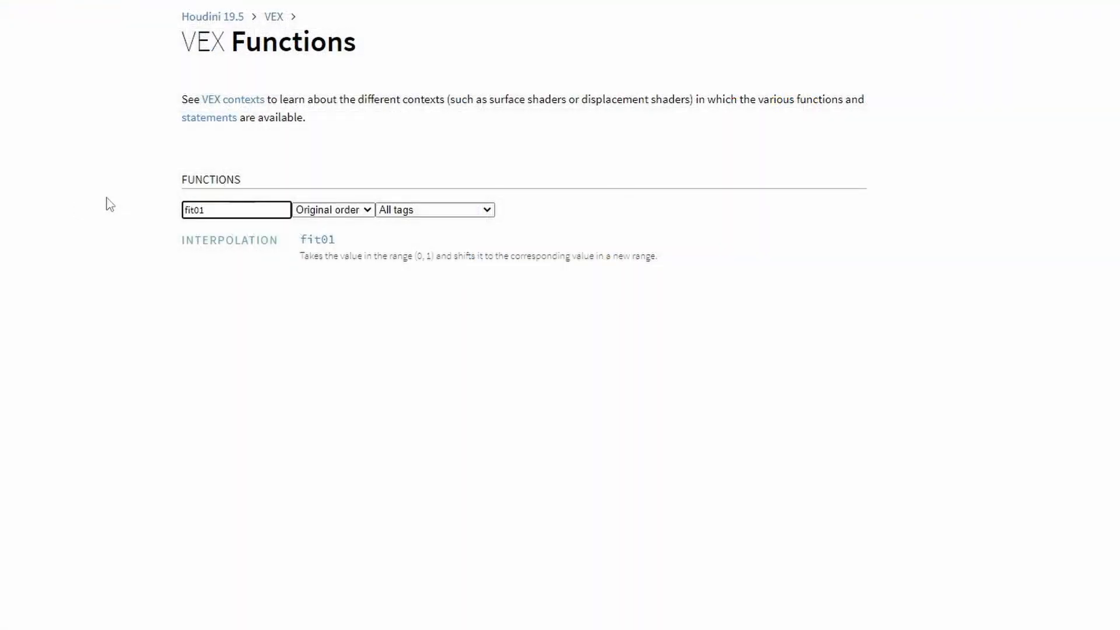
{"action": "mouse_move", "coordinate": [317, 239]}
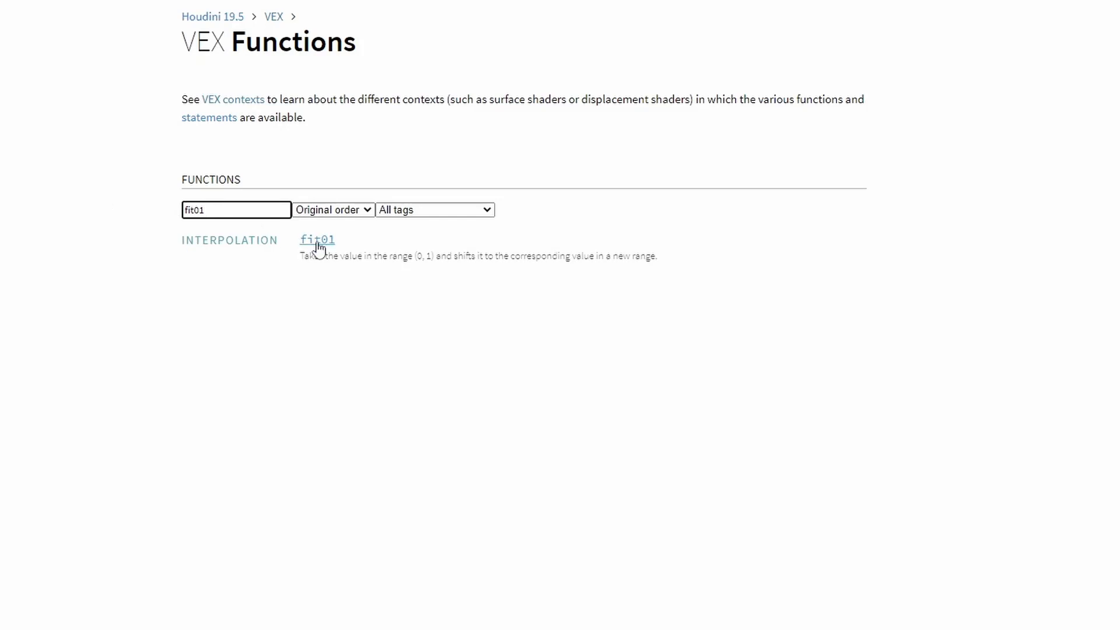
Go to the fit01 reference page from the filtered functions list
{"action": "left_click", "coordinate": [316, 239]}
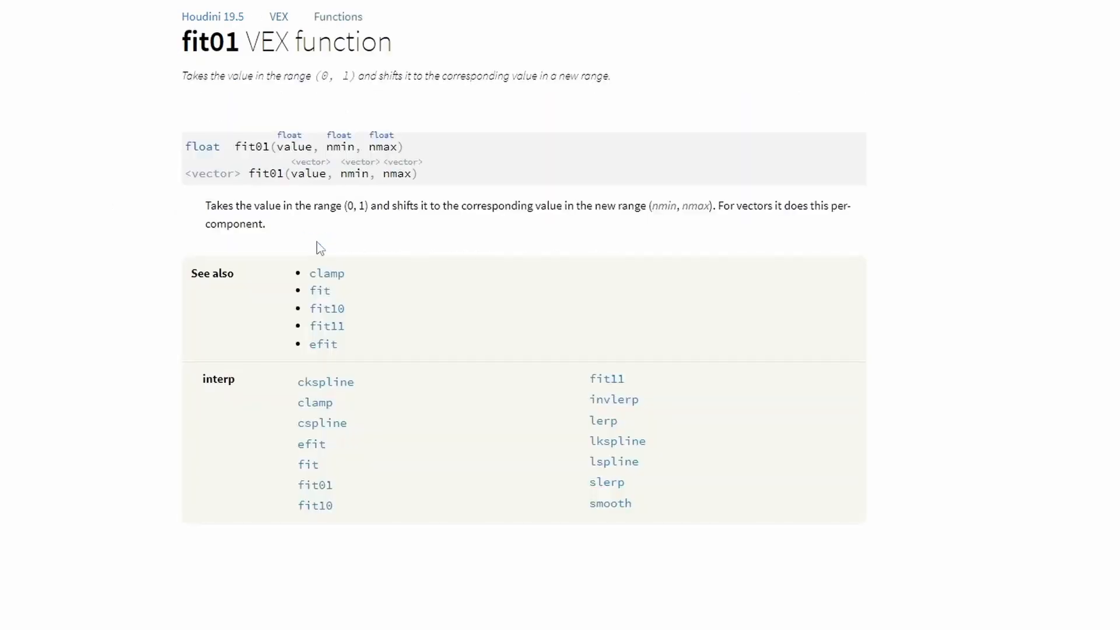
{"action": "mouse_move", "coordinate": [187, 158]}
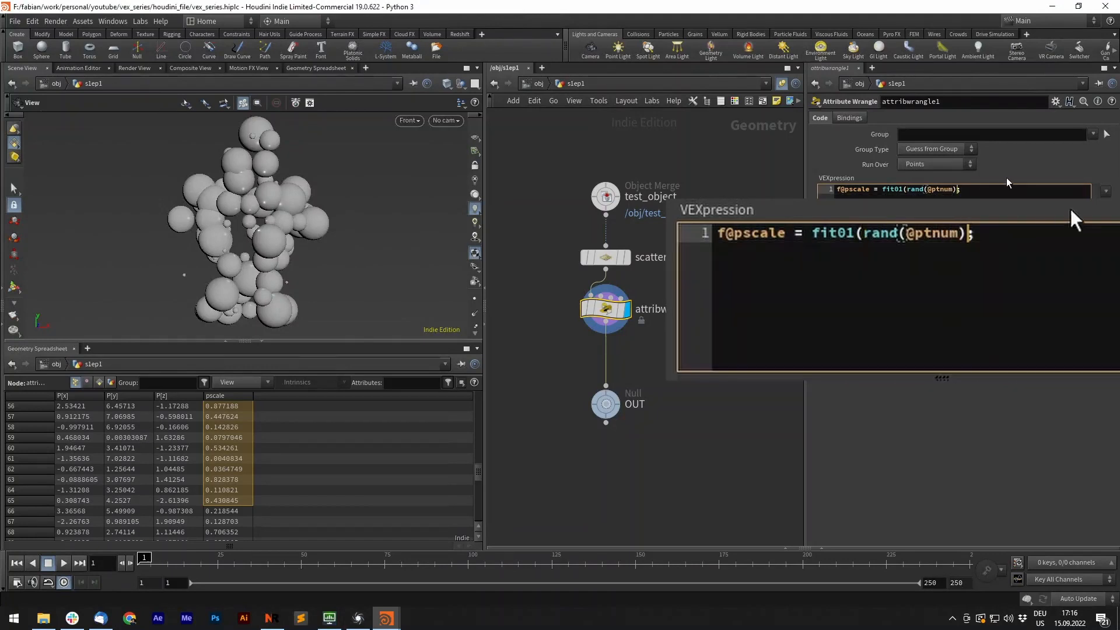
Wrap the random pscale in fit01 with a range of 0.4 to 0.8
{"action": "type", "text": ","}
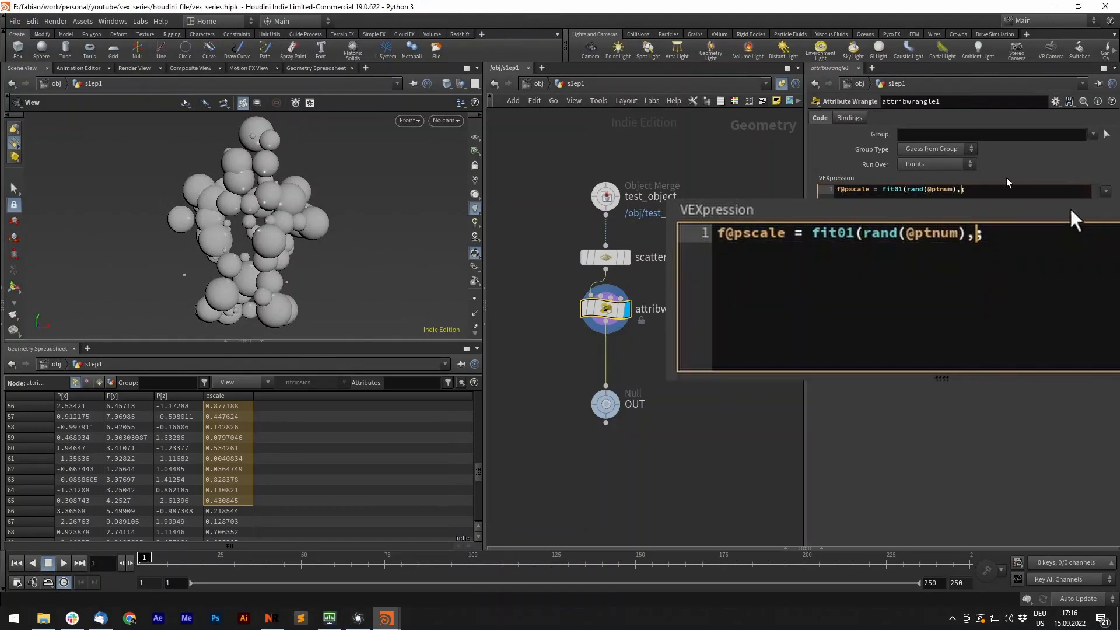
{"action": "type", "text": "0.5,"}
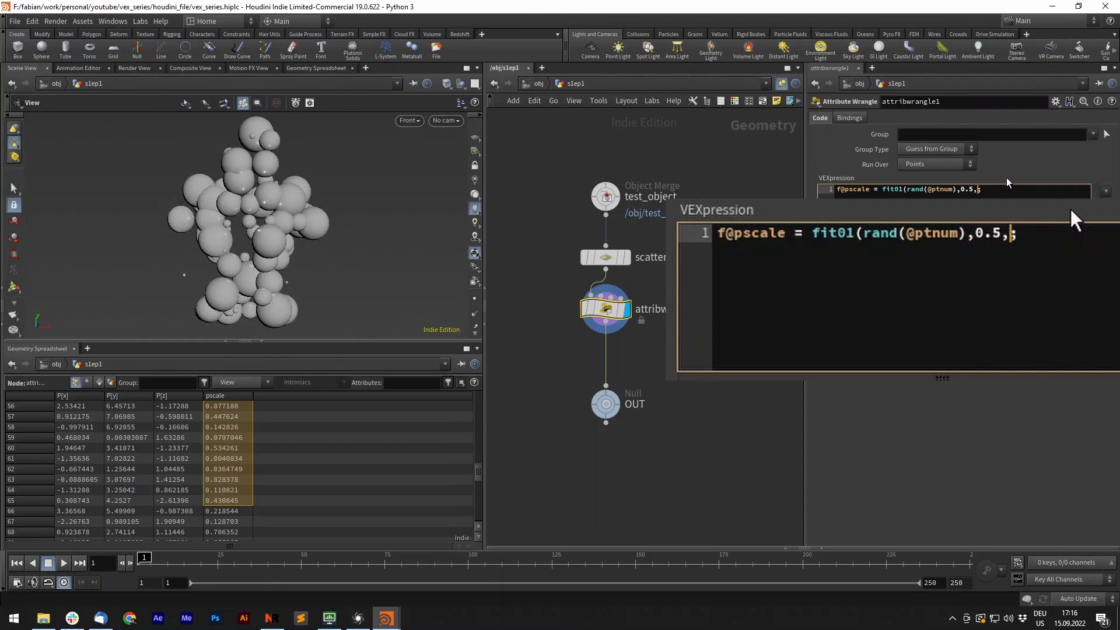
{"action": "type", "text": "1"}
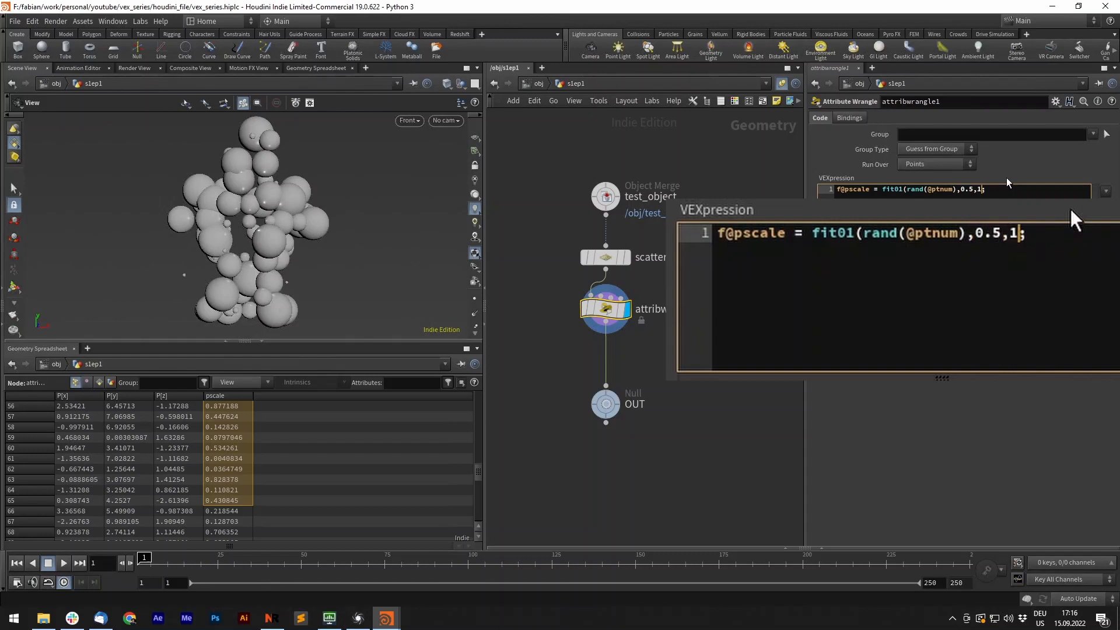
{"action": "type", "text": "0,8"}
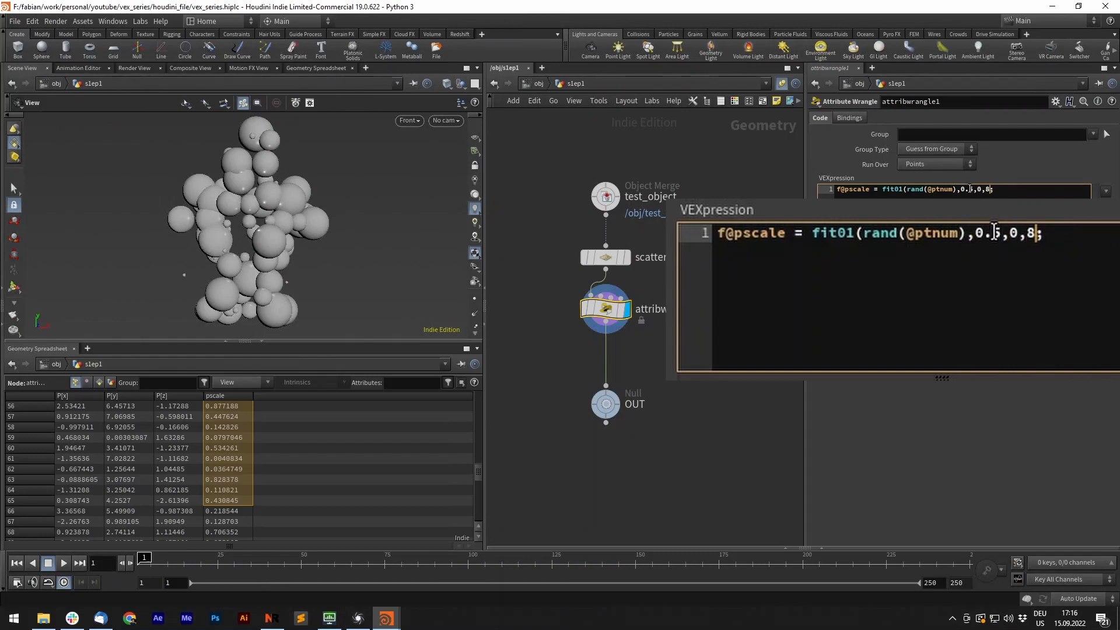
{"action": "type", "text": "4"}
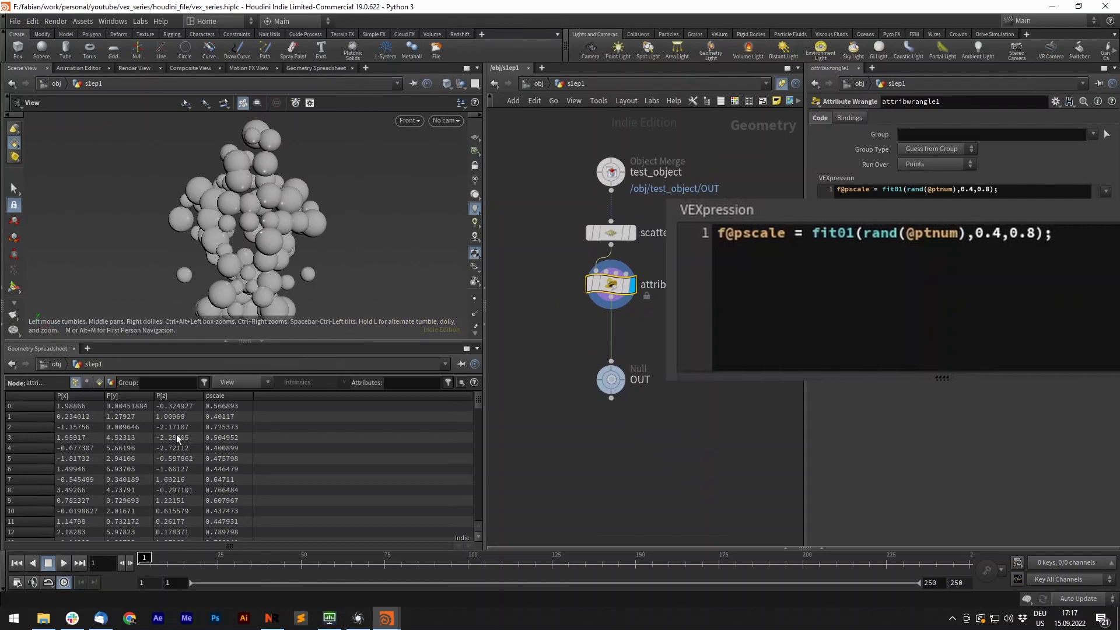
Sort the Geometry Spreadsheet by the pscale column to verify the remapped values
{"action": "scroll", "scroll_direction": "down", "scroll_amount": 3}
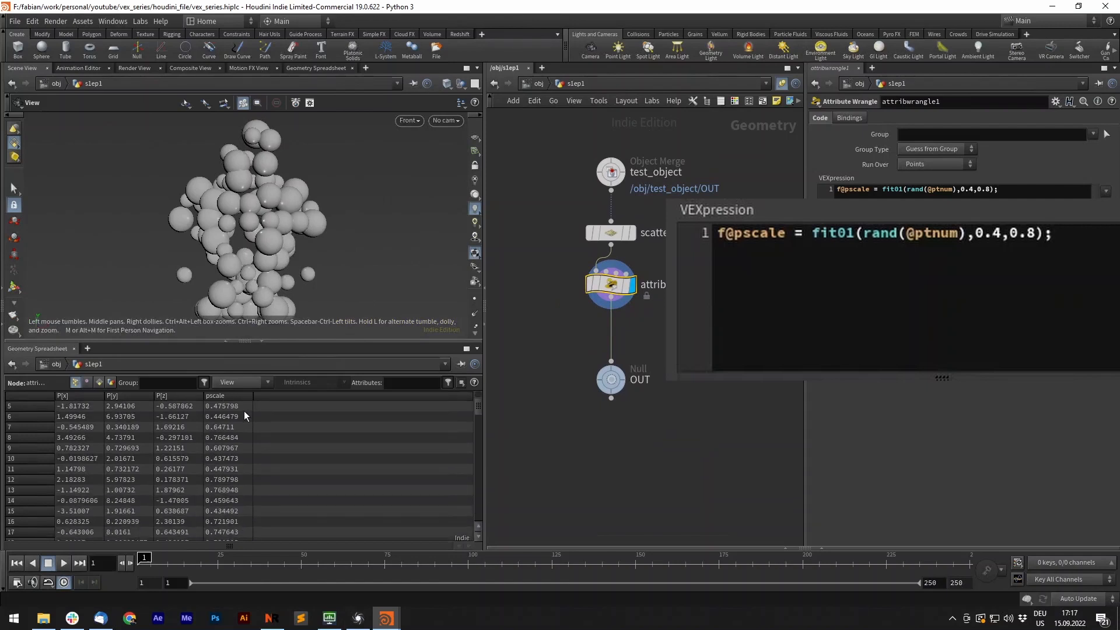
{"action": "left_click", "coordinate": [214, 395]}
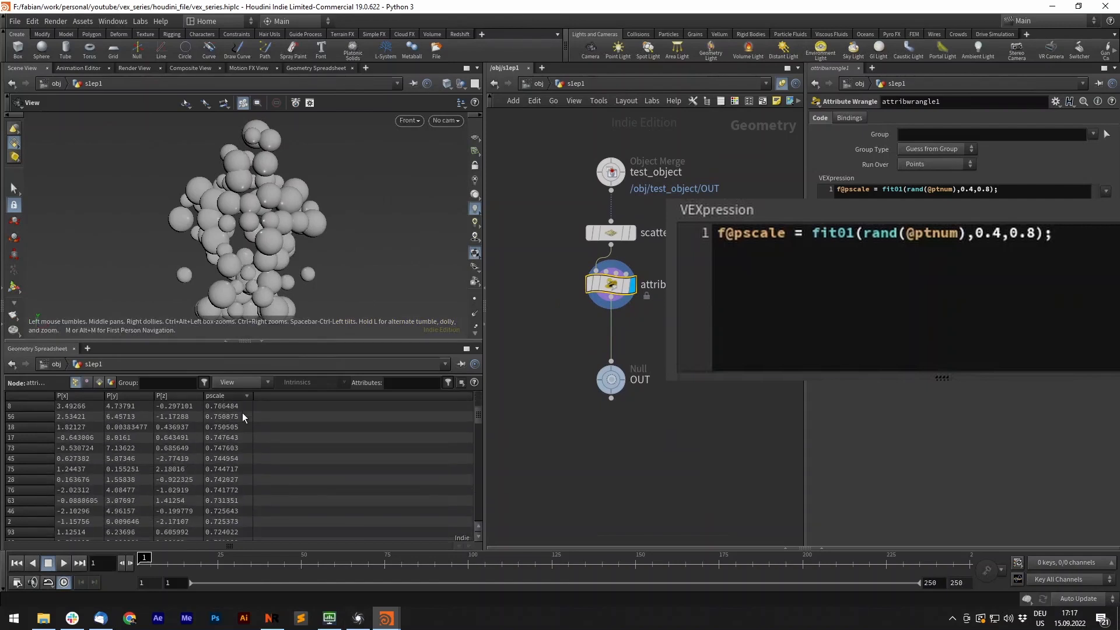
{"action": "scroll", "scroll_direction": "down", "scroll_amount": 3}
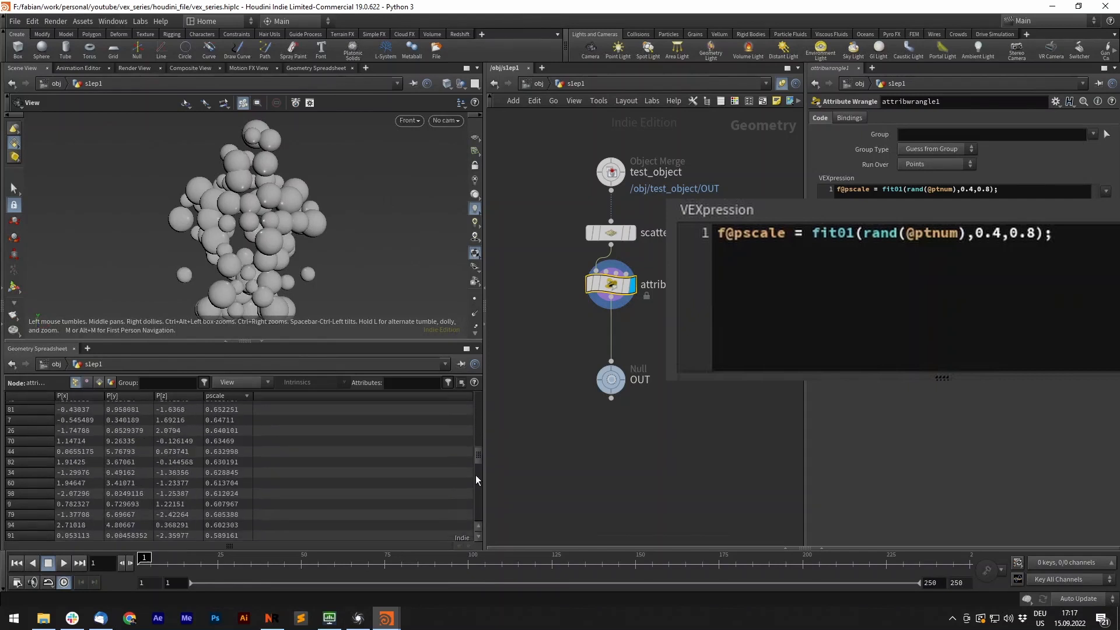
{"action": "scroll", "scroll_direction": "down", "scroll_amount": 3}
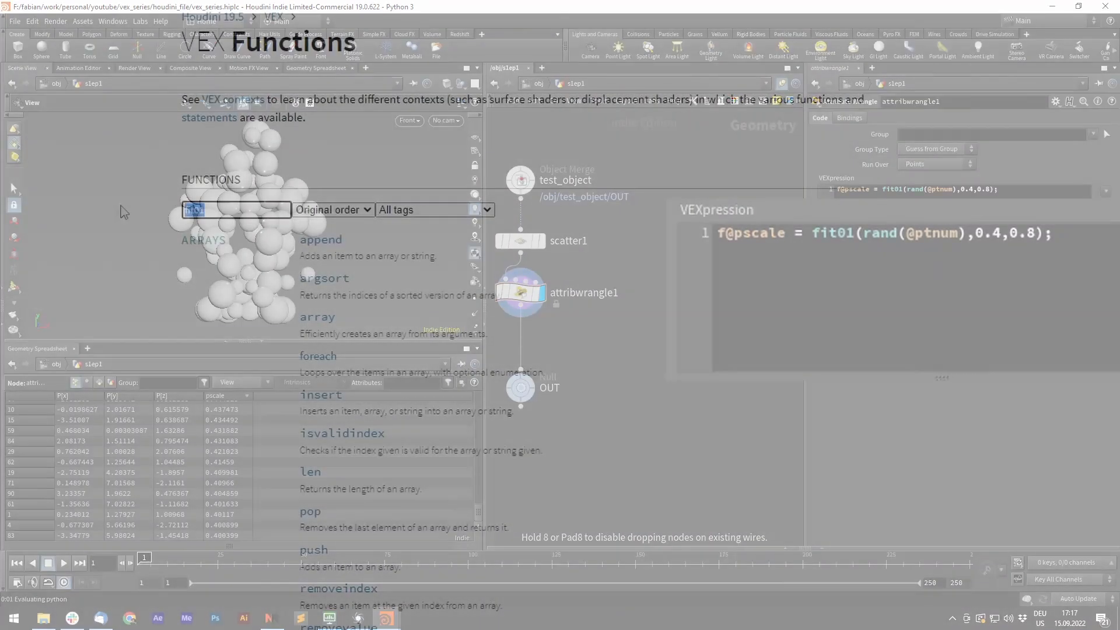
Filter the VEX functions for 'addpoint' and go to its reference page
{"action": "type", "text": "addpoi"}
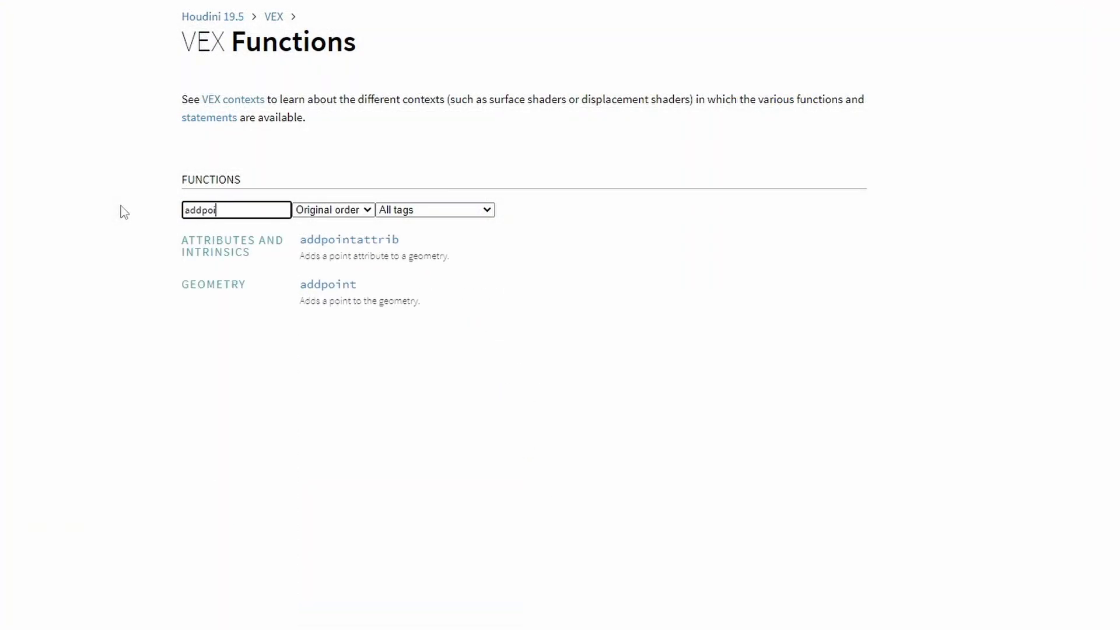
{"action": "type", "text": "nt"}
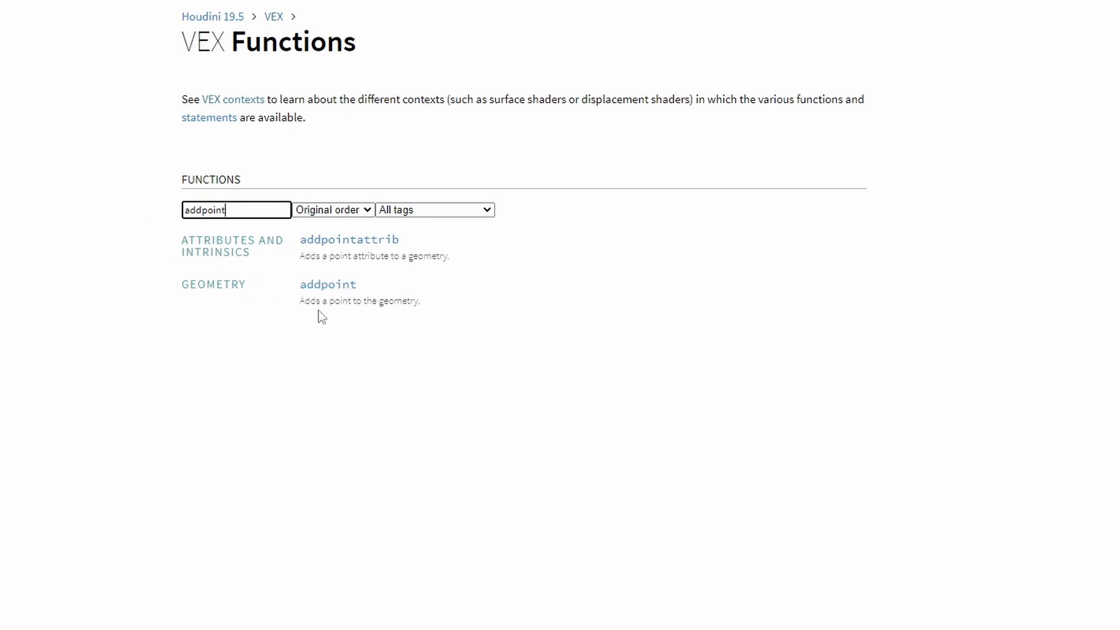
{"action": "left_click", "coordinate": [327, 284]}
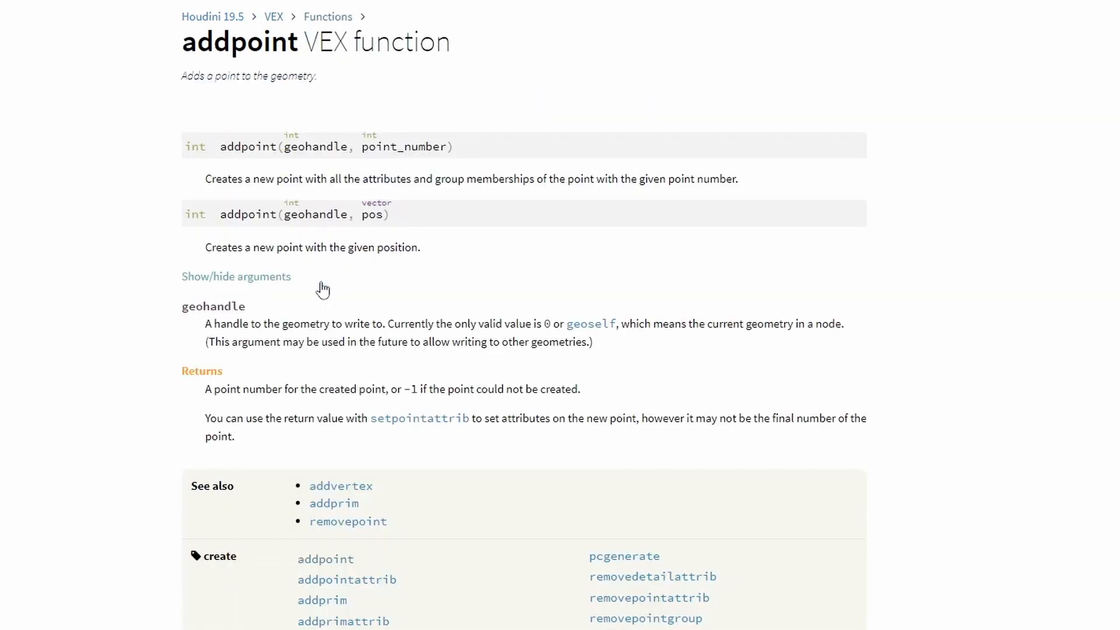
{"action": "mouse_move", "coordinate": [218, 195]}
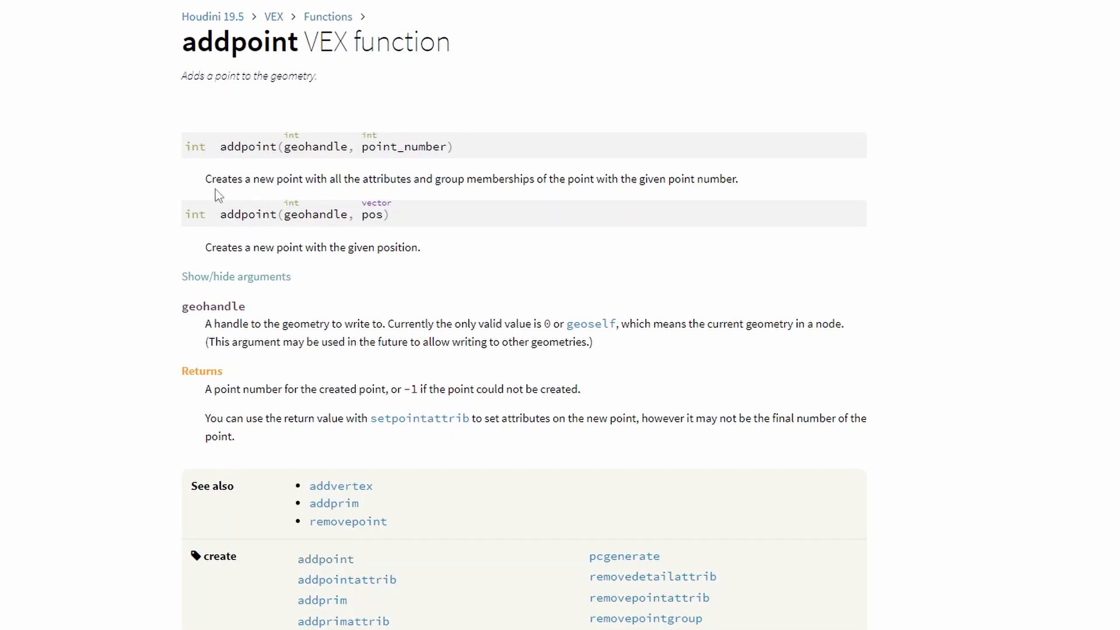
{"action": "mouse_move", "coordinate": [437, 208]}
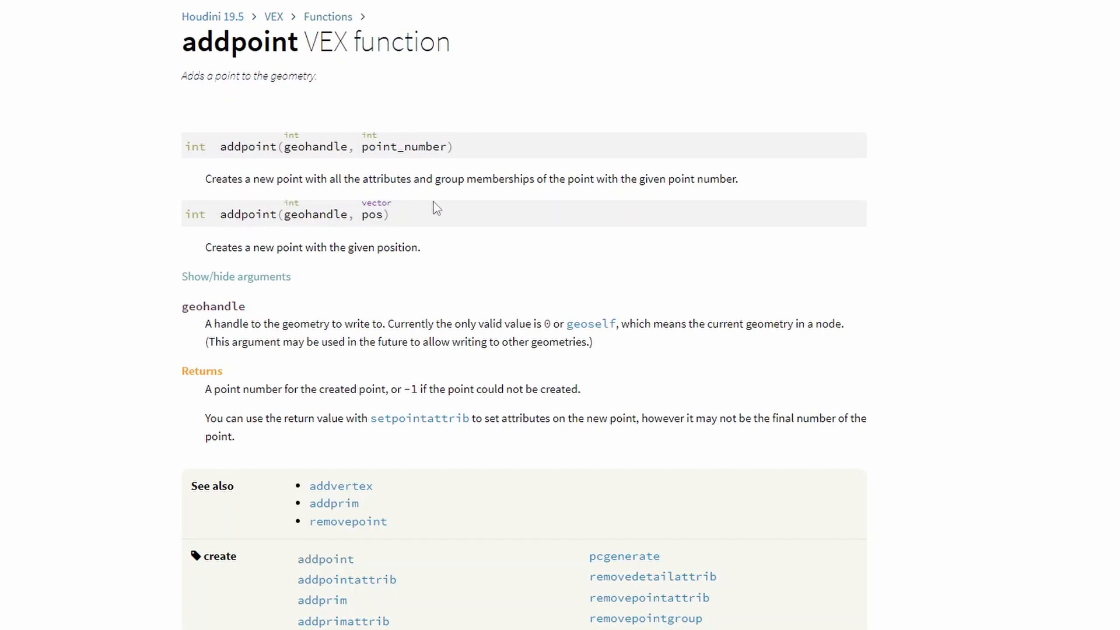
{"action": "mouse_move", "coordinate": [565, 233]}
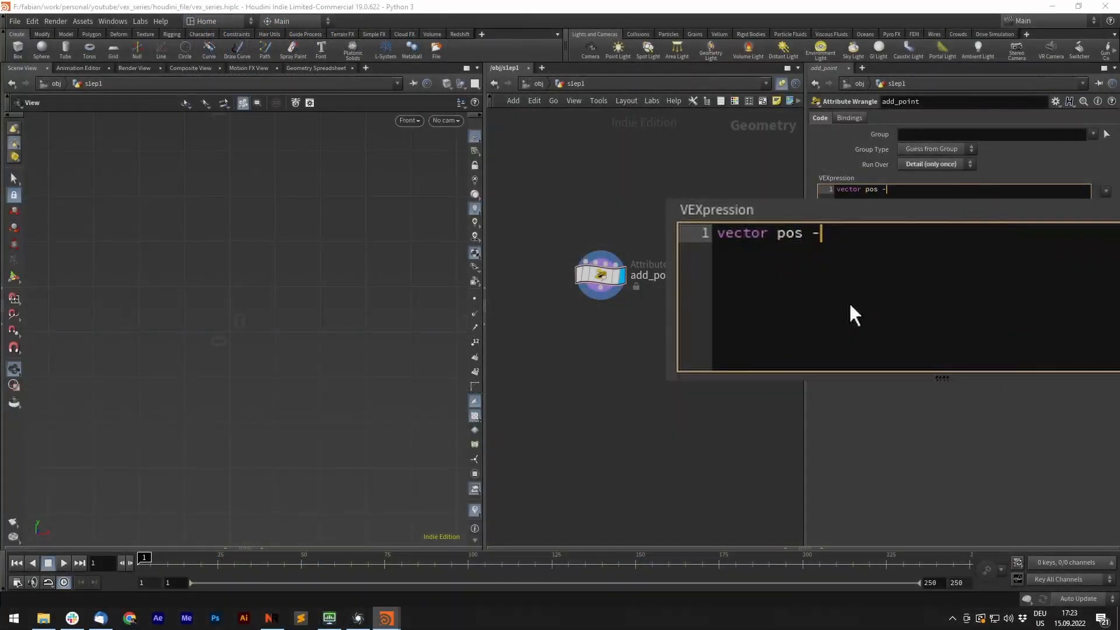
Write vector pos = {0,1,0}; addpoint(0,pos); in the detail wrangle to create one point
{"action": "type", "text": "="}
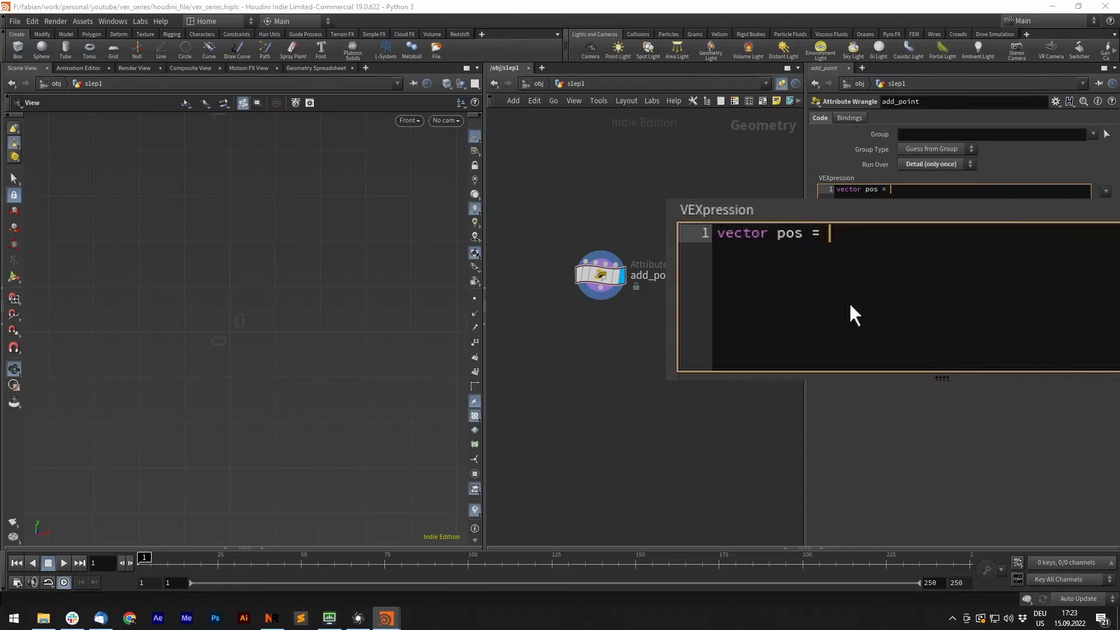
{"action": "type", "text": "{"}
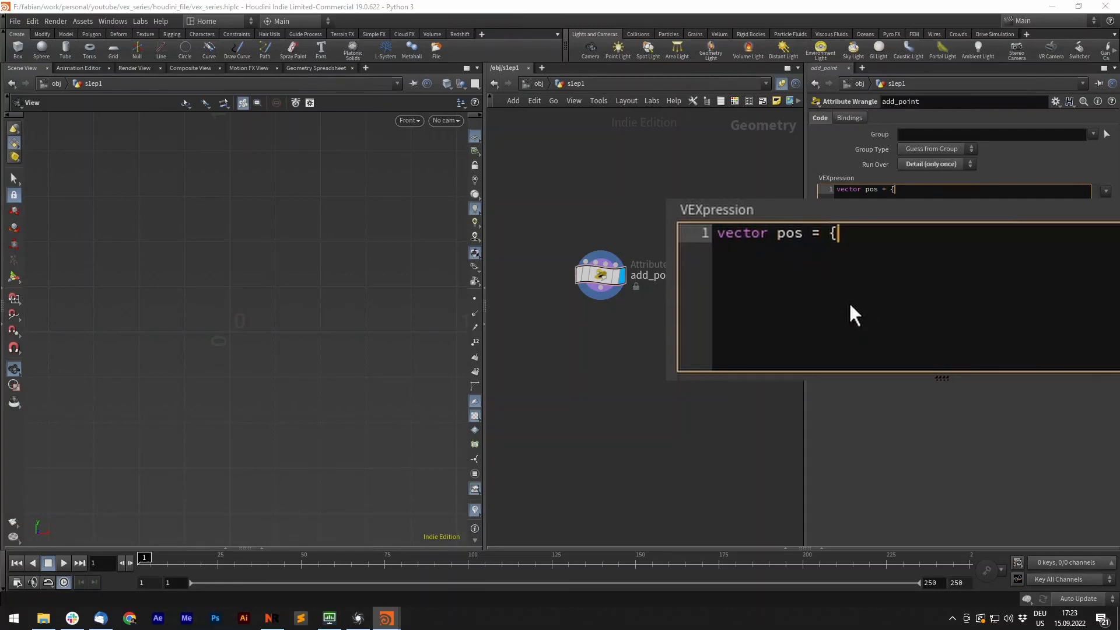
{"action": "type", "text": "0,0,0"}
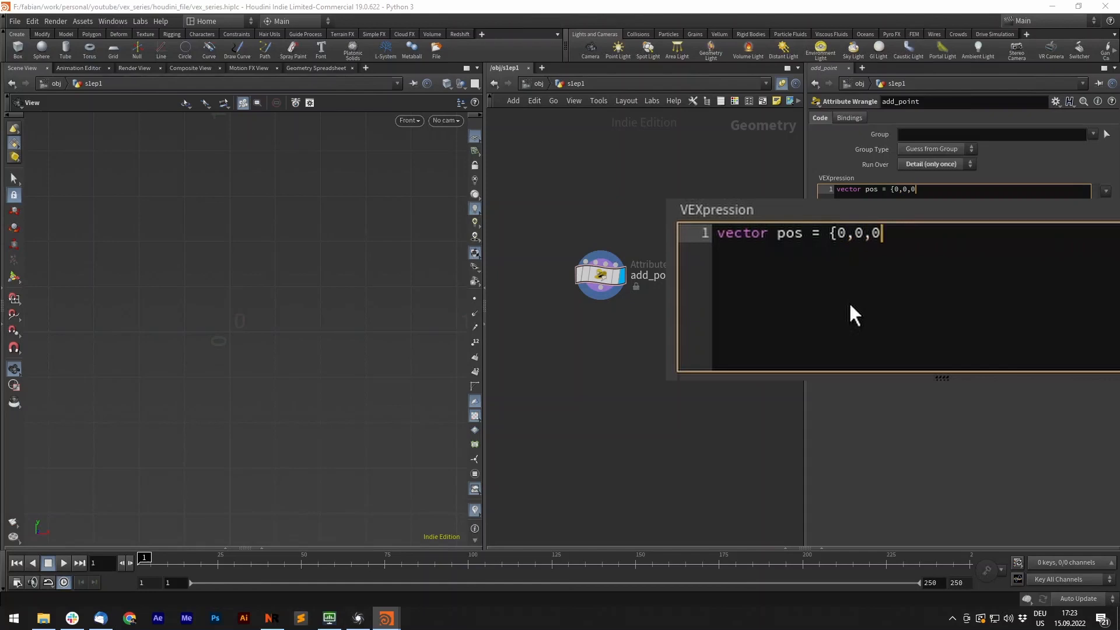
{"action": "type", "text": "}"}
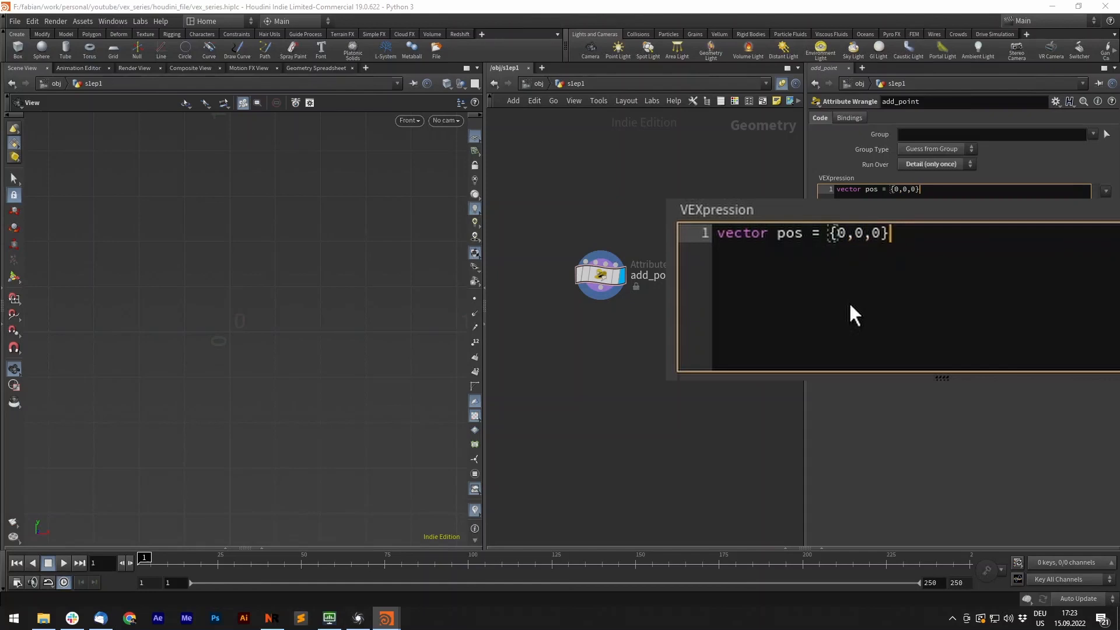
{"action": "type", "text": ";"}
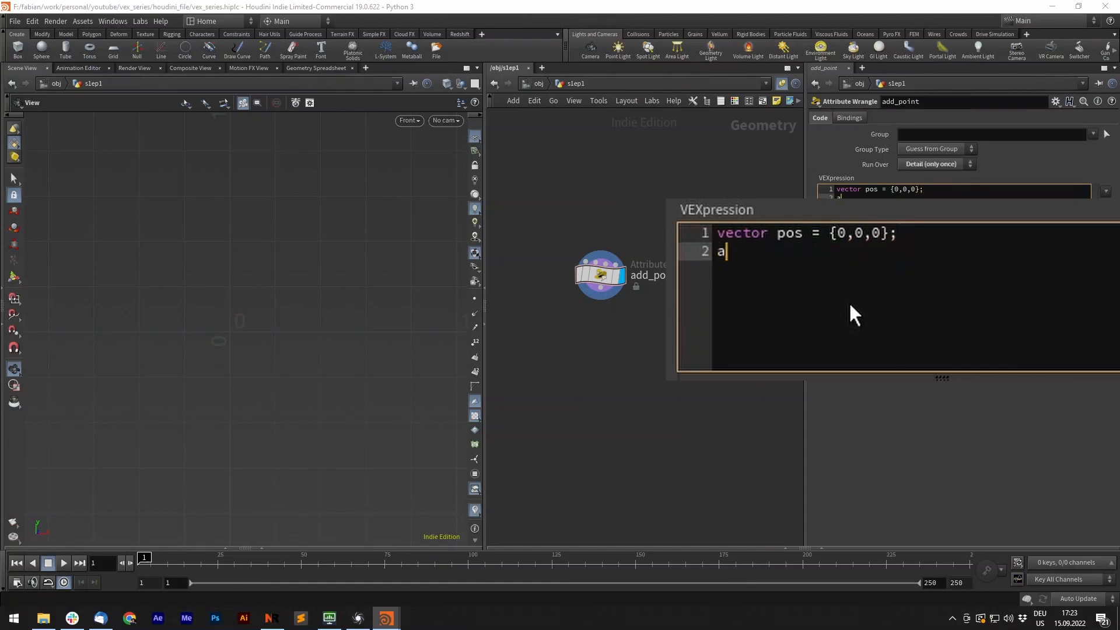
{"action": "type", "text": "ddpoint("}
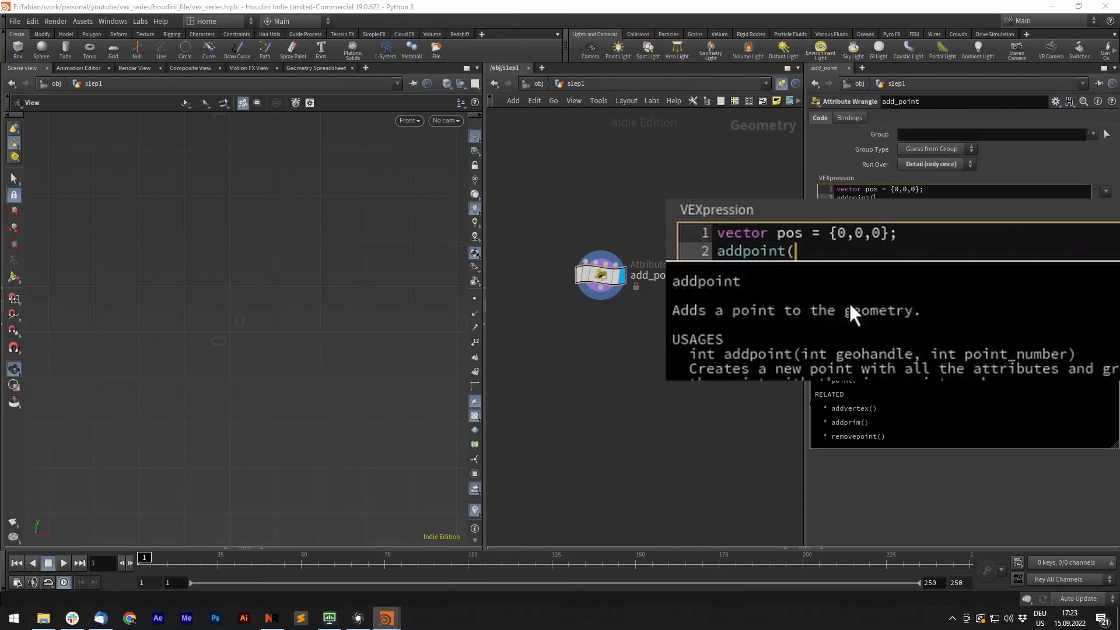
{"action": "type", "text": "0,pos"}
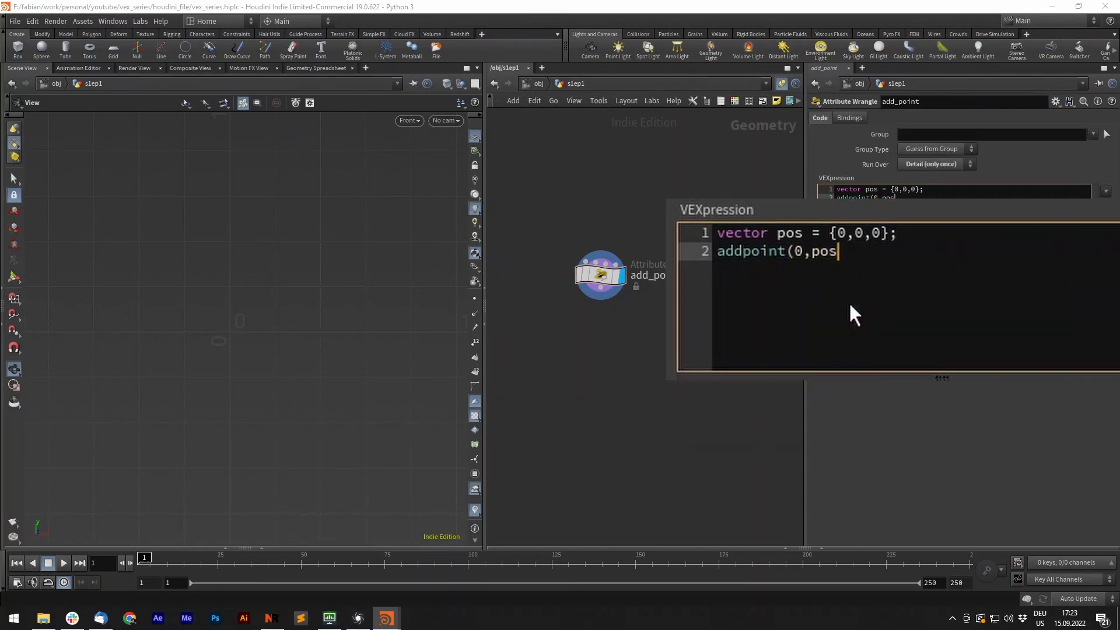
{"action": "type", "text": ");"}
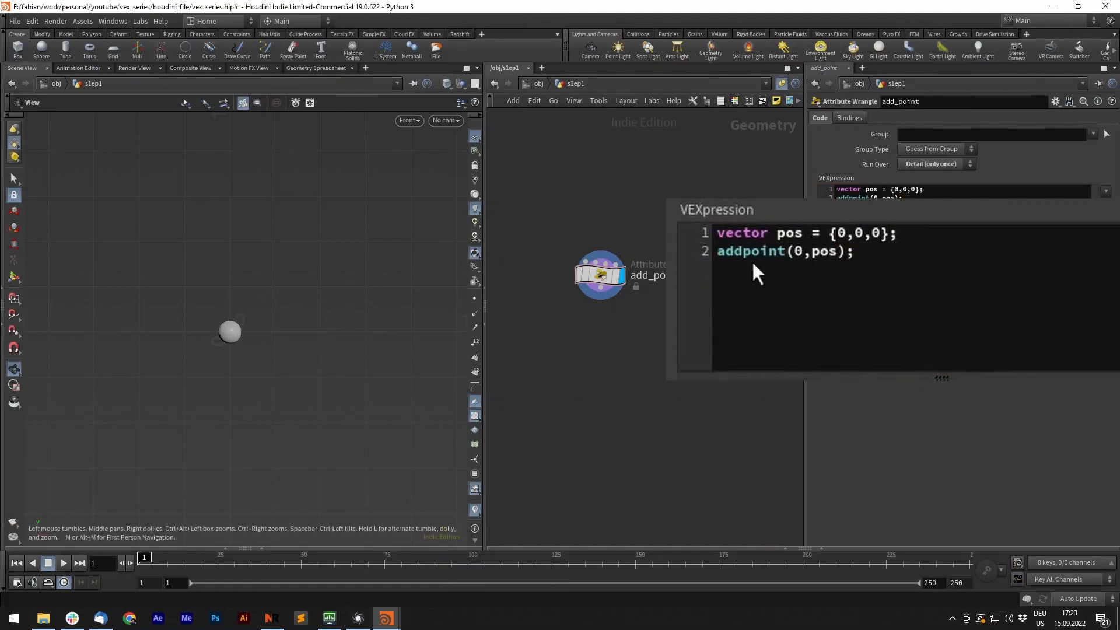
{"action": "type", "text": "1"}
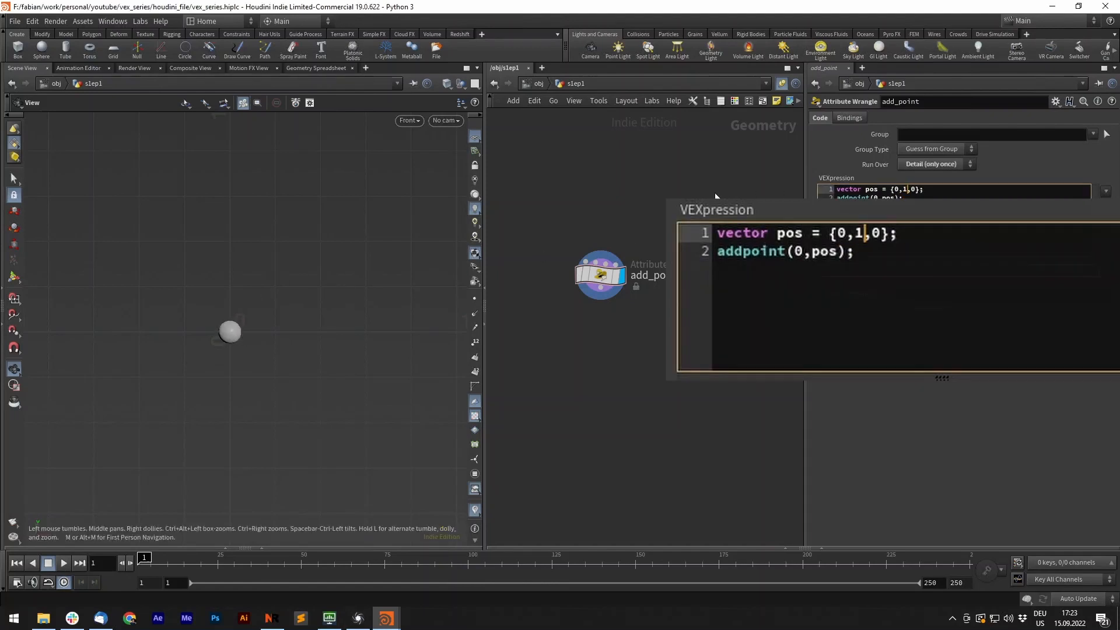